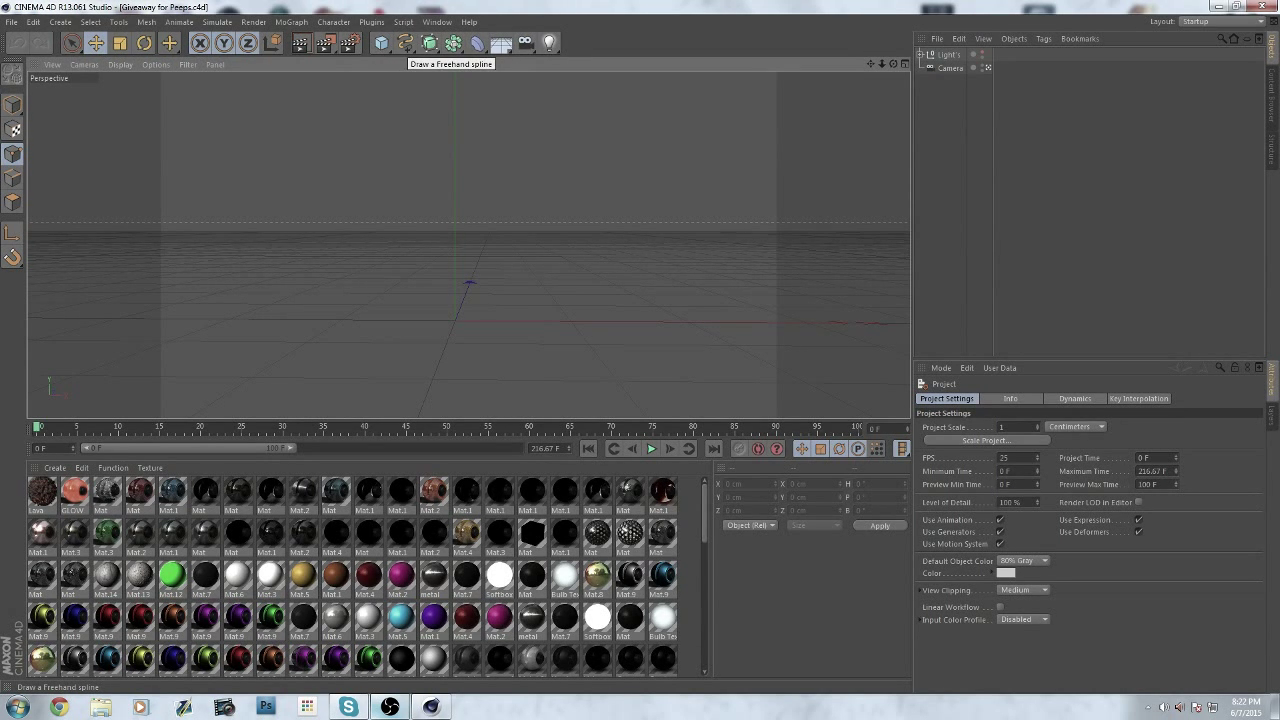
- Add a Rectangle spline and reduce its Width and Height into a smaller rectangle
click(404, 44)
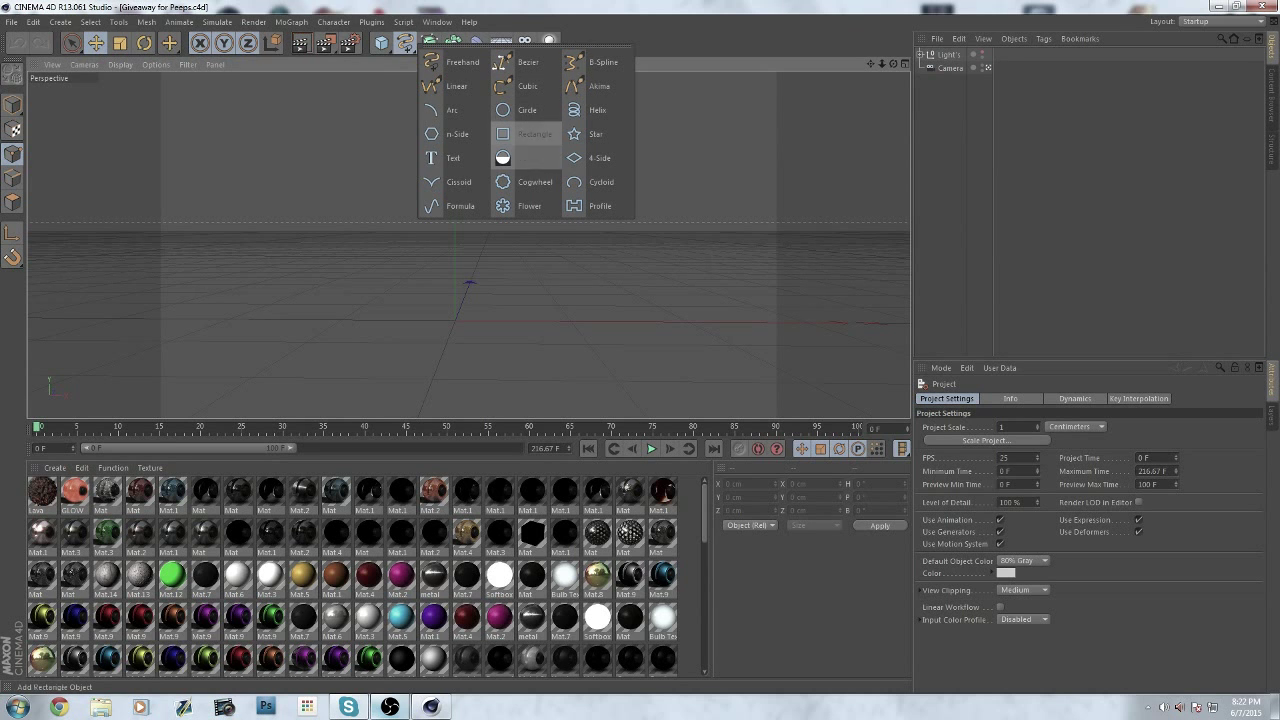
click(536, 134)
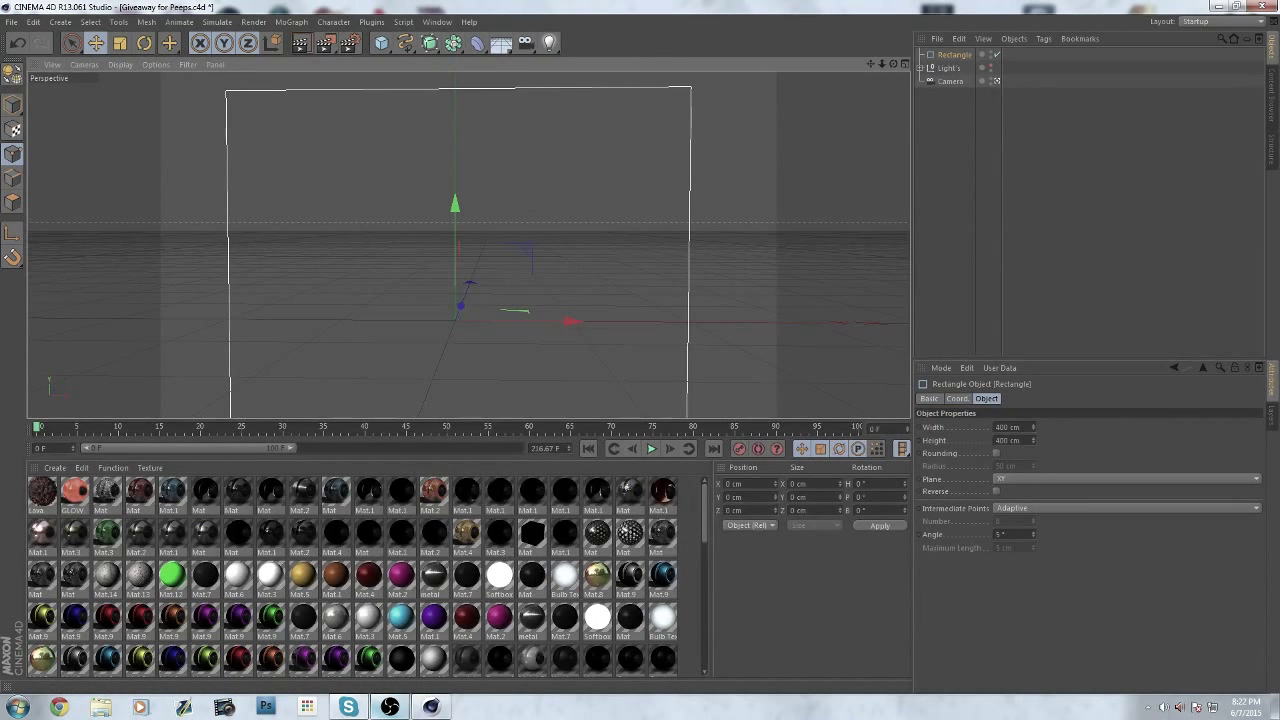
triple_click(1008, 428)
text(225)
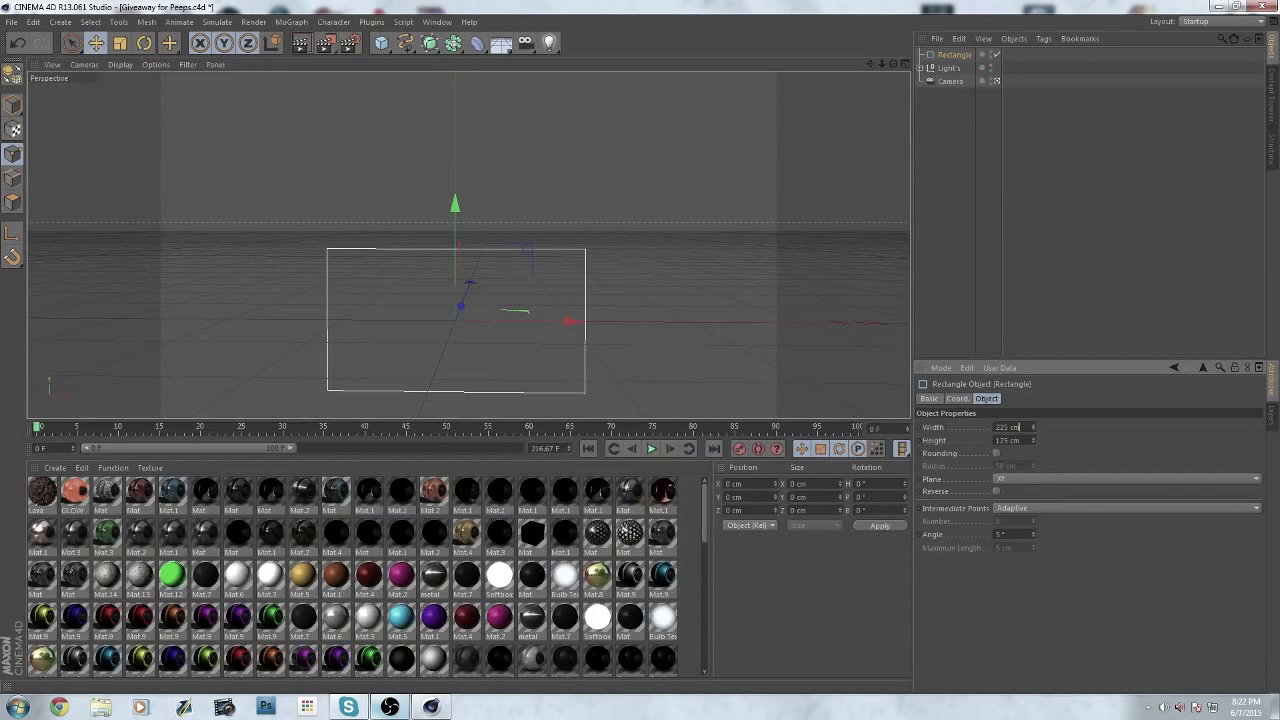
- Enable Rounding with a corner radius and switch the rectangle's plane from XY to XZ
click(996, 452)
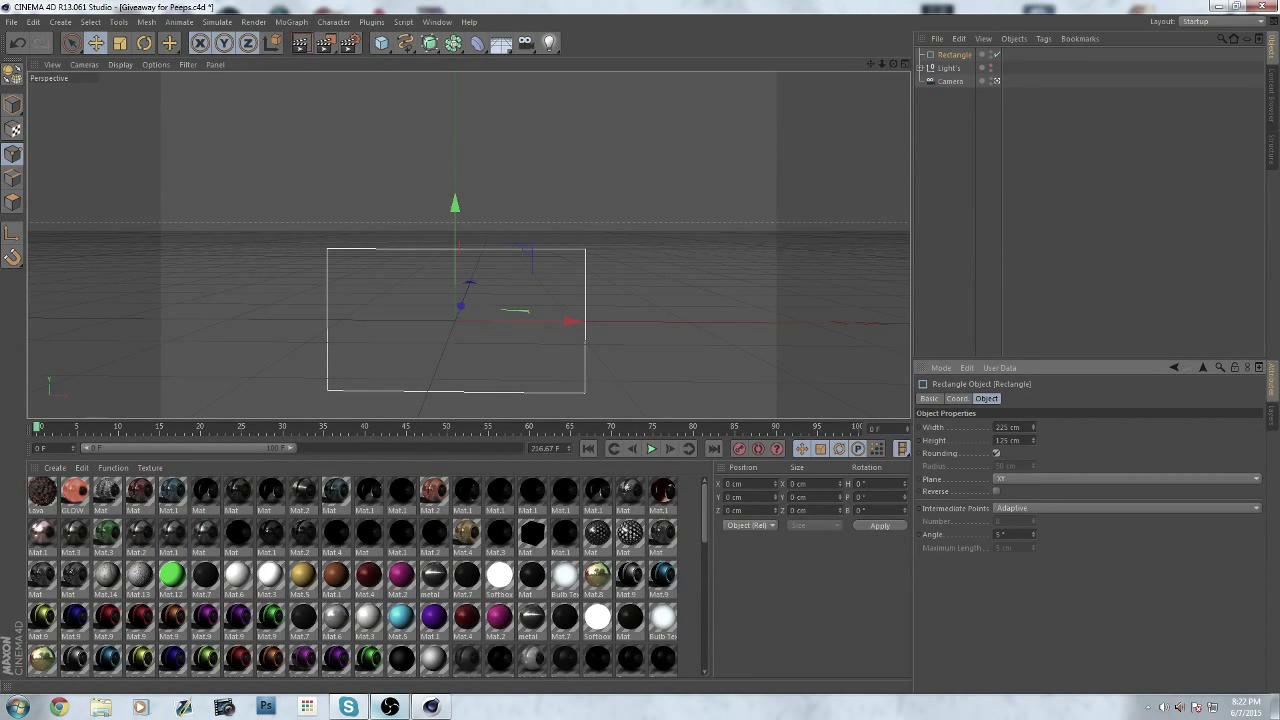
click(996, 452)
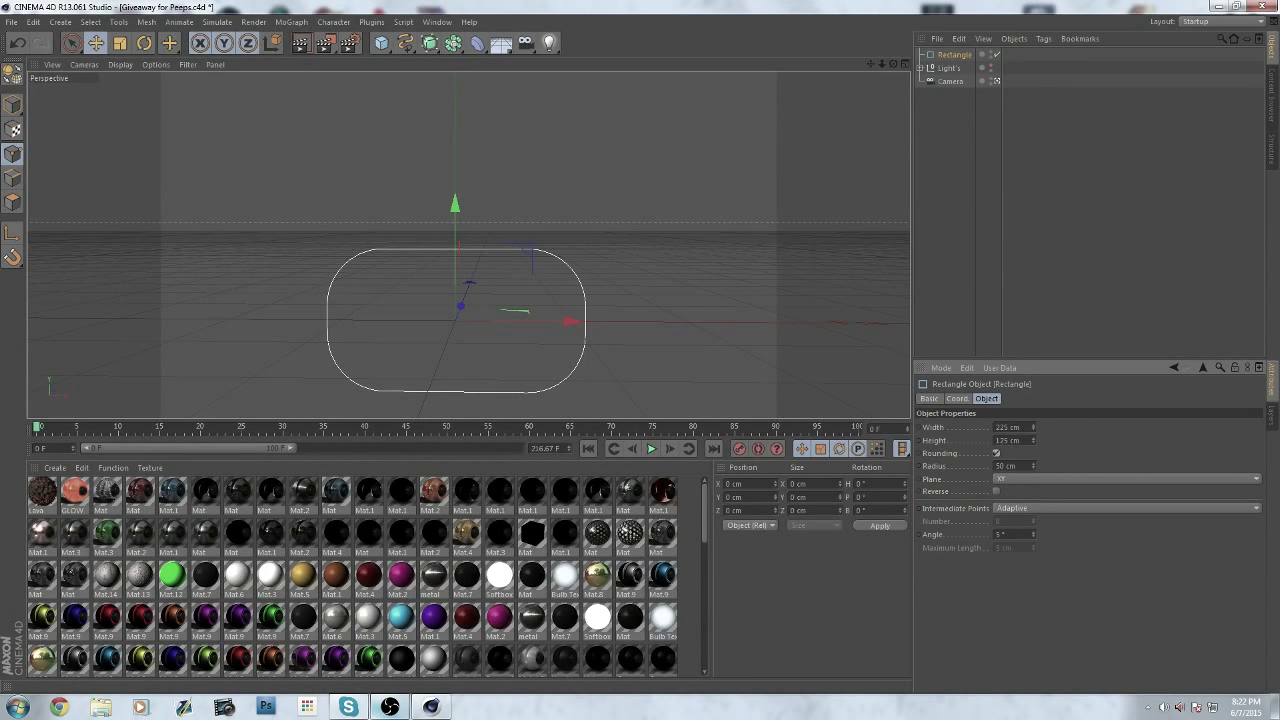
click(1128, 478)
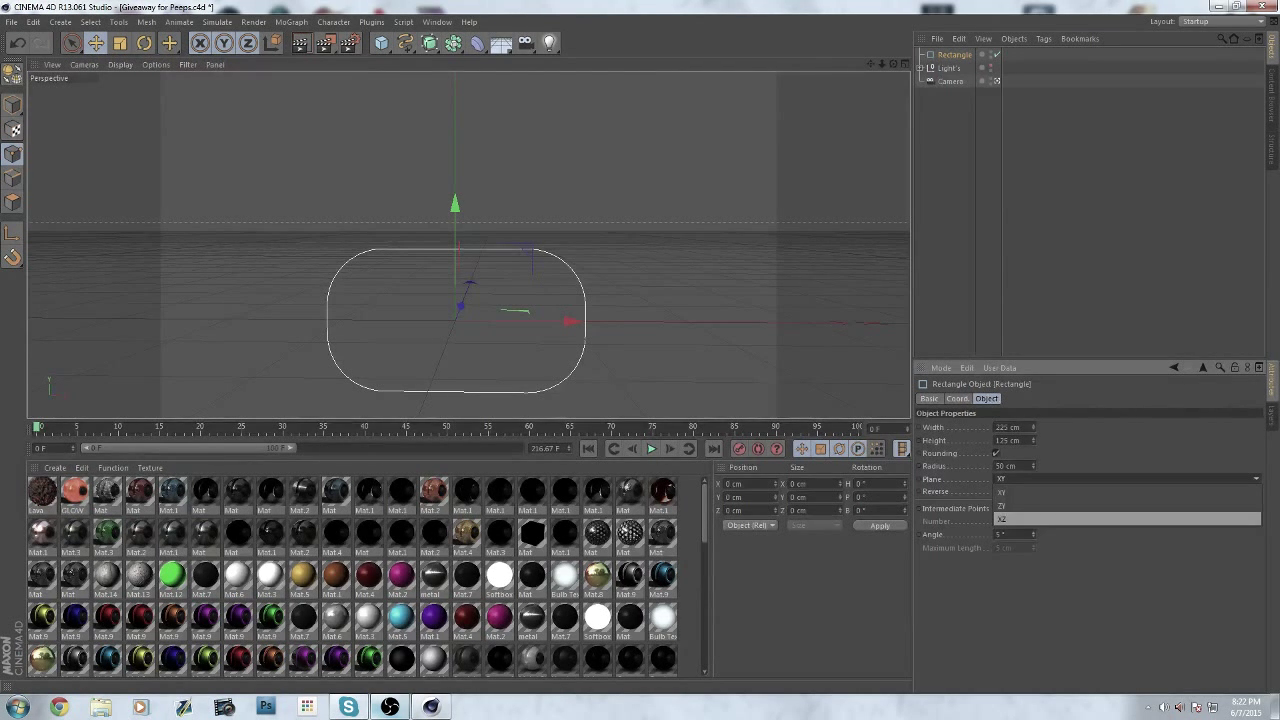
click(1002, 520)
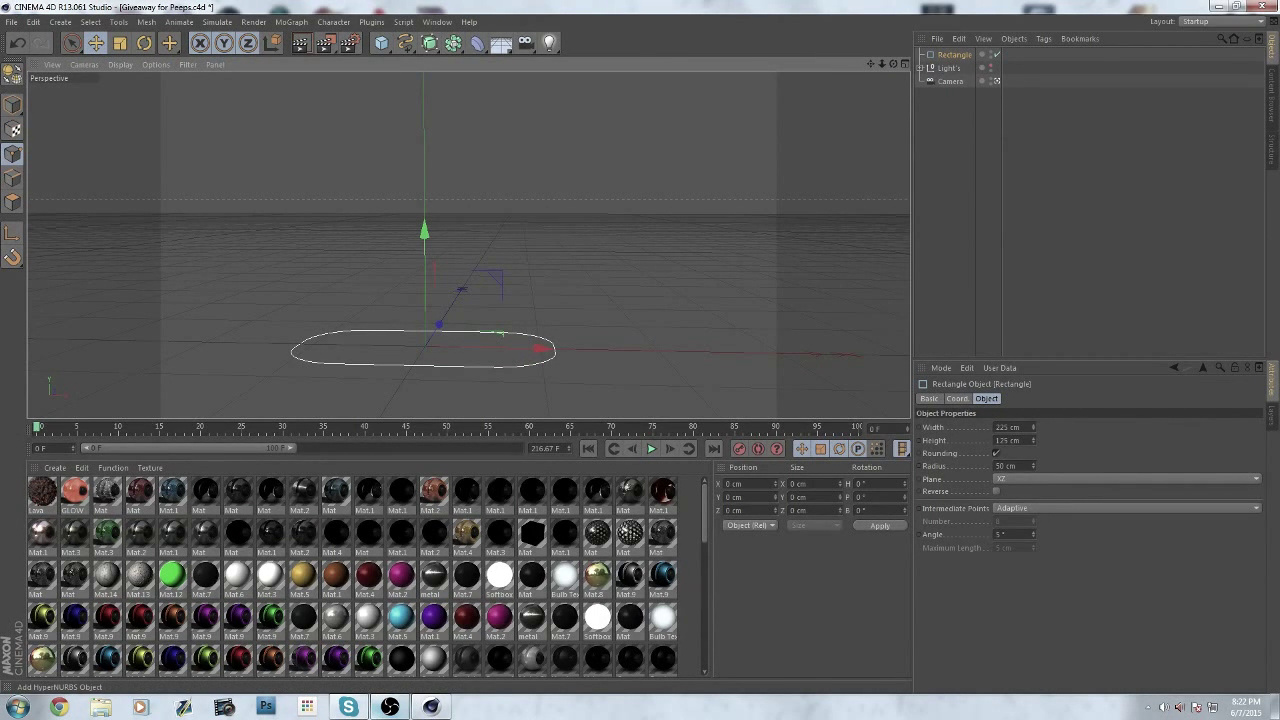
- Add a Sweep NURBS and nest the rounded Rectangle under it in the Object Manager
click(428, 44)
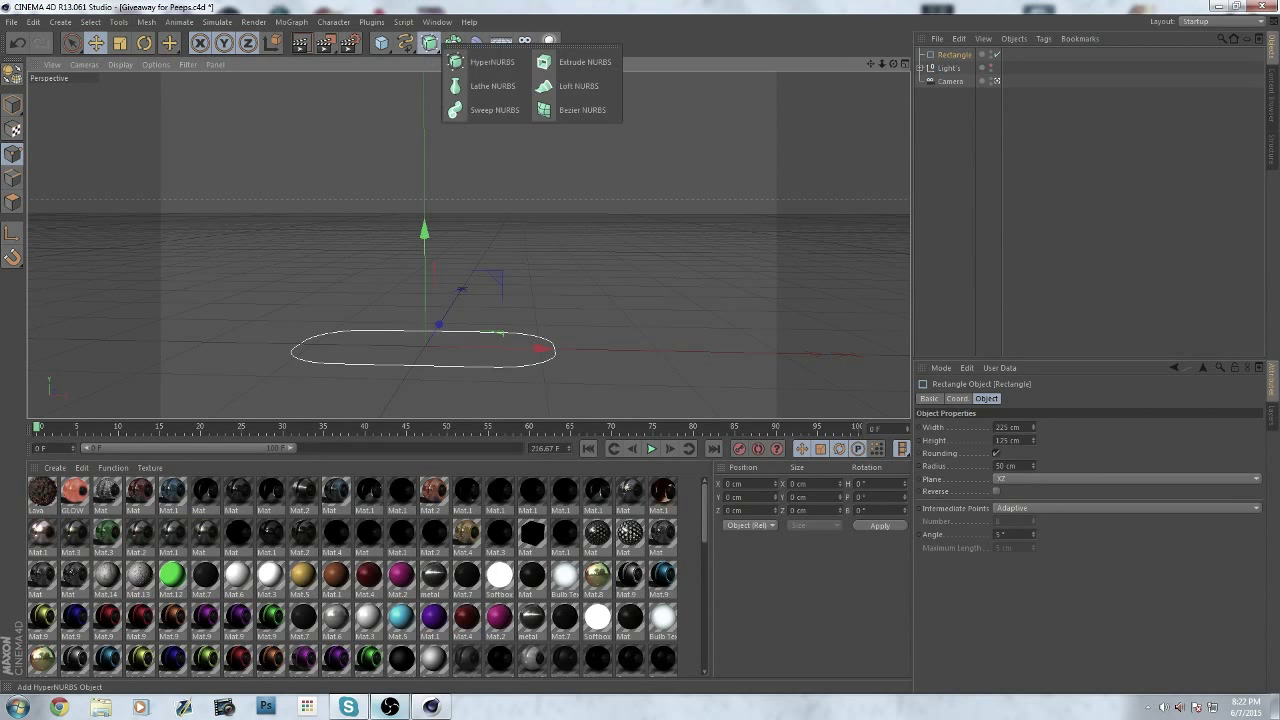
click(456, 110)
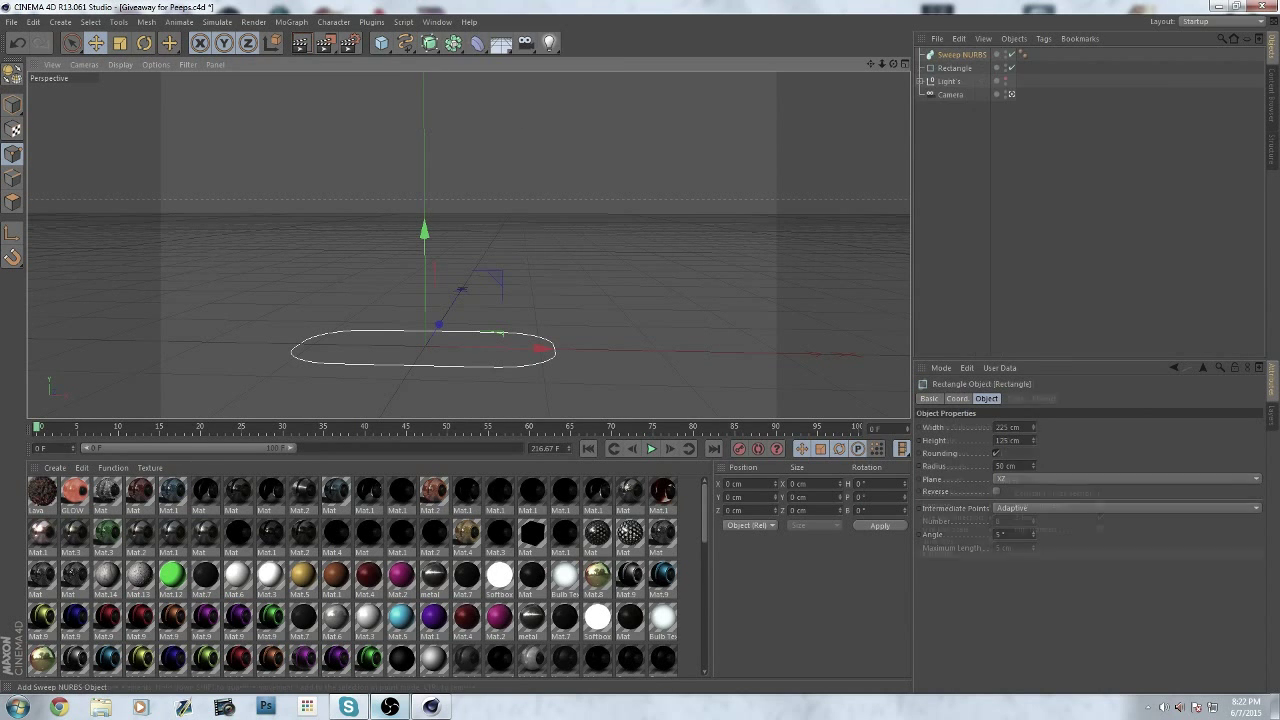
click(962, 54)
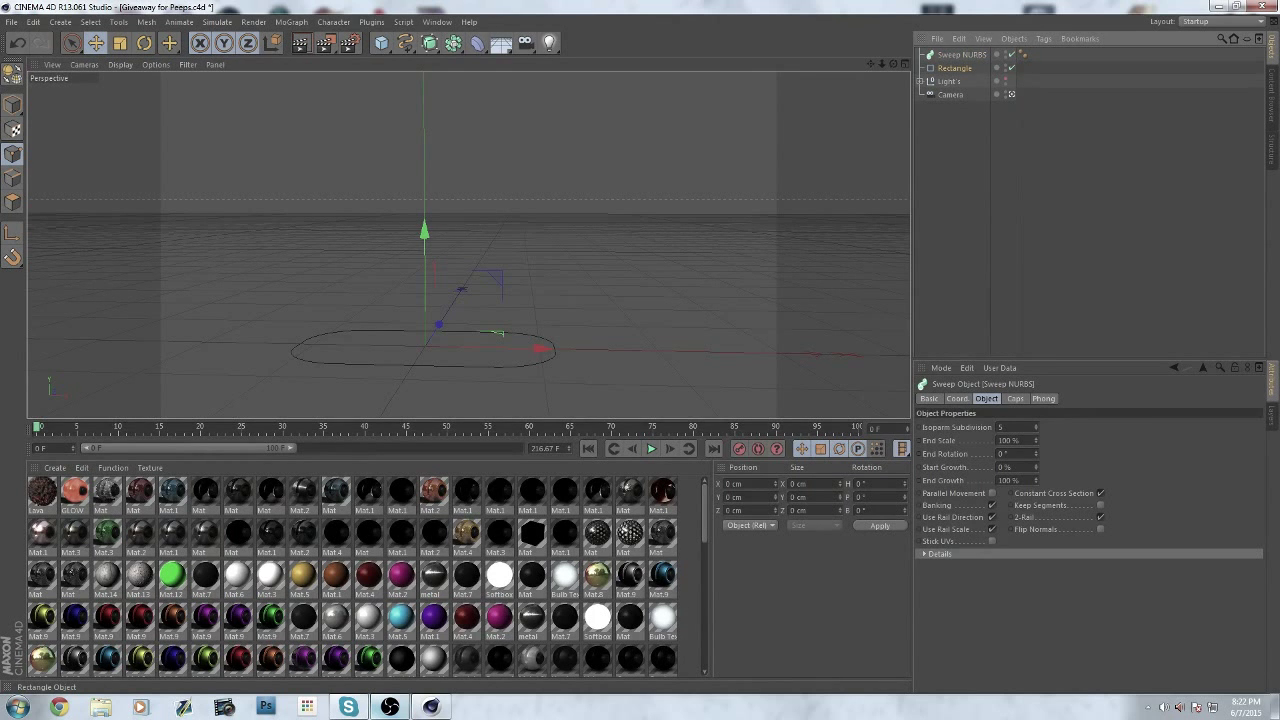
click(956, 68)
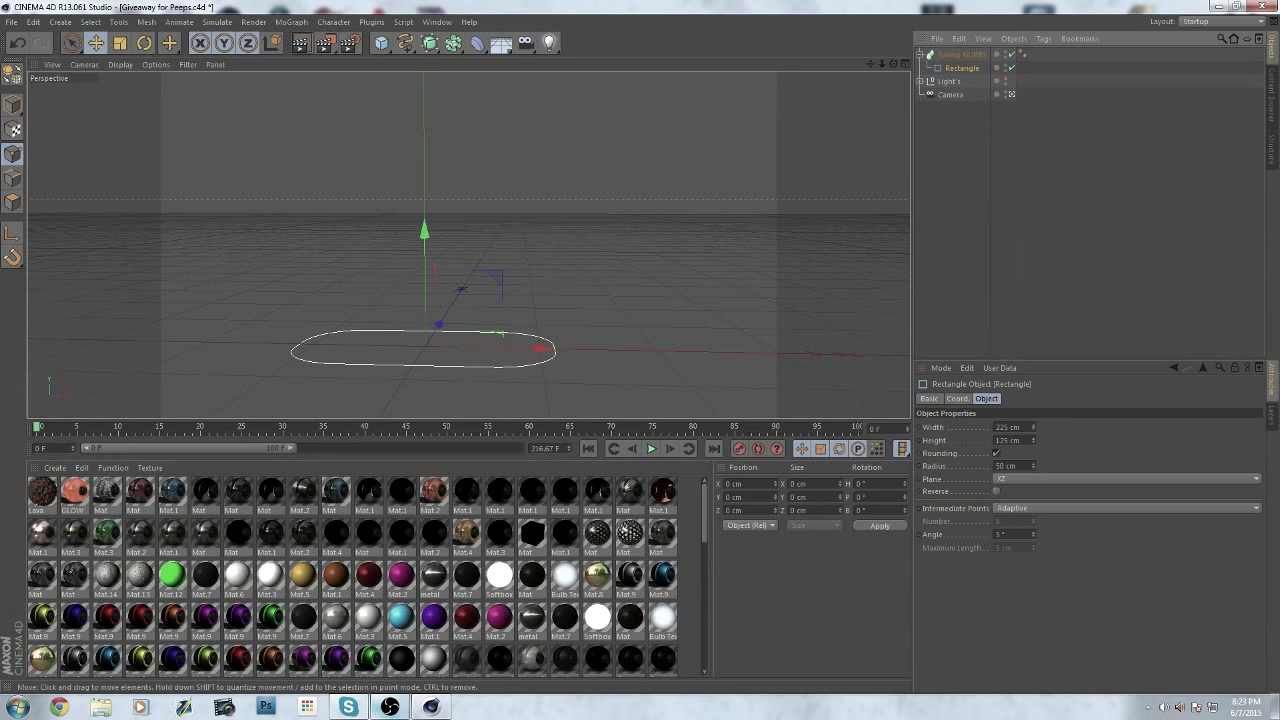
click(962, 54)
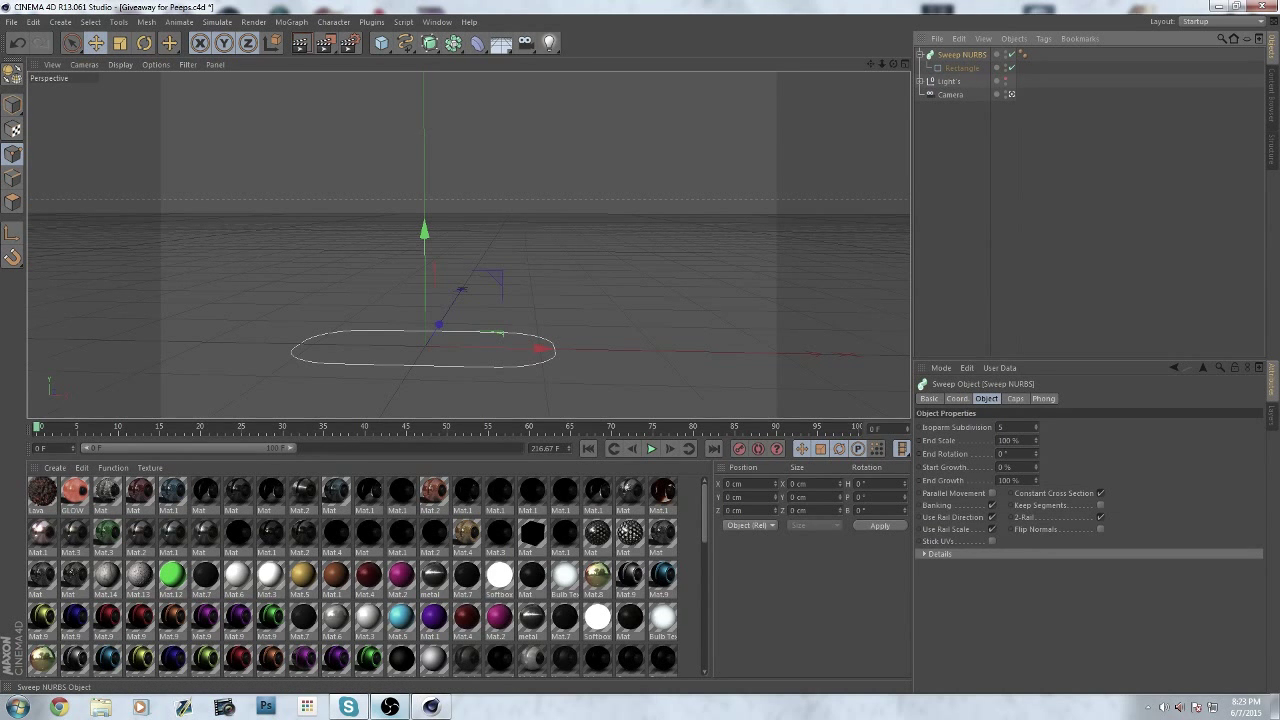
mouse_move(964, 54)
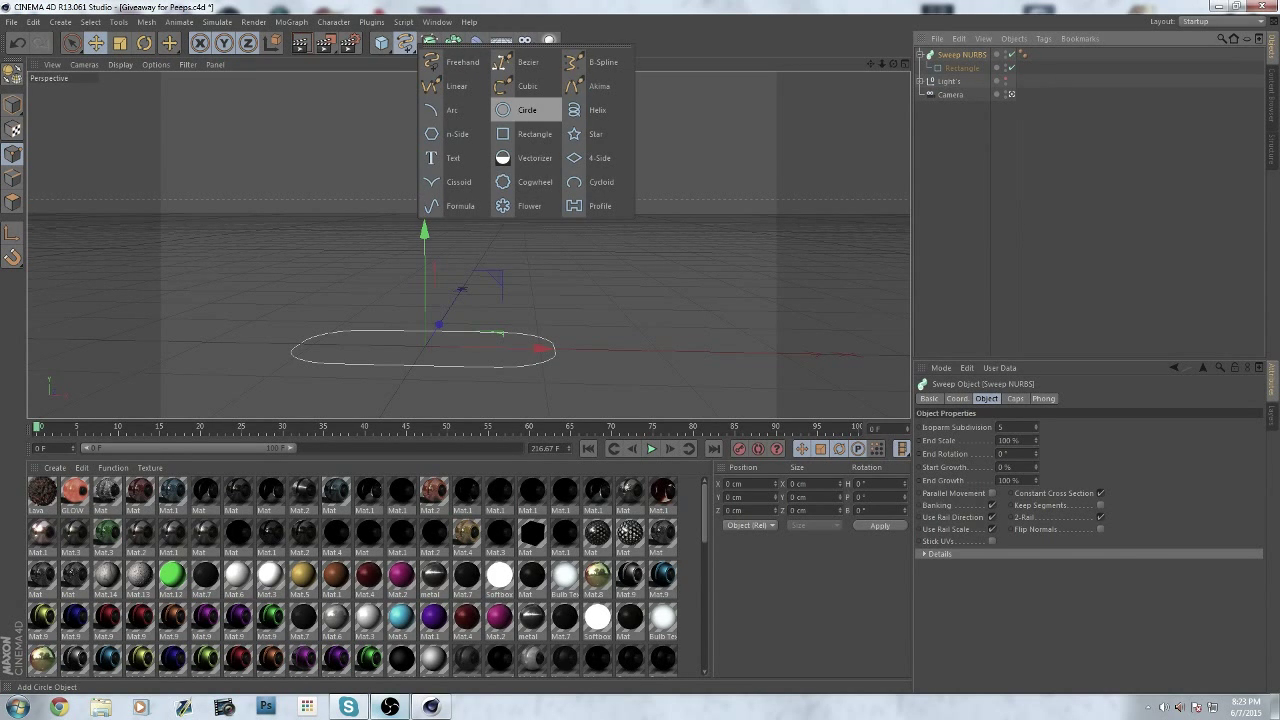
- Add a Circle spline as the sweep profile and lower its Radius for a thin link
click(528, 108)
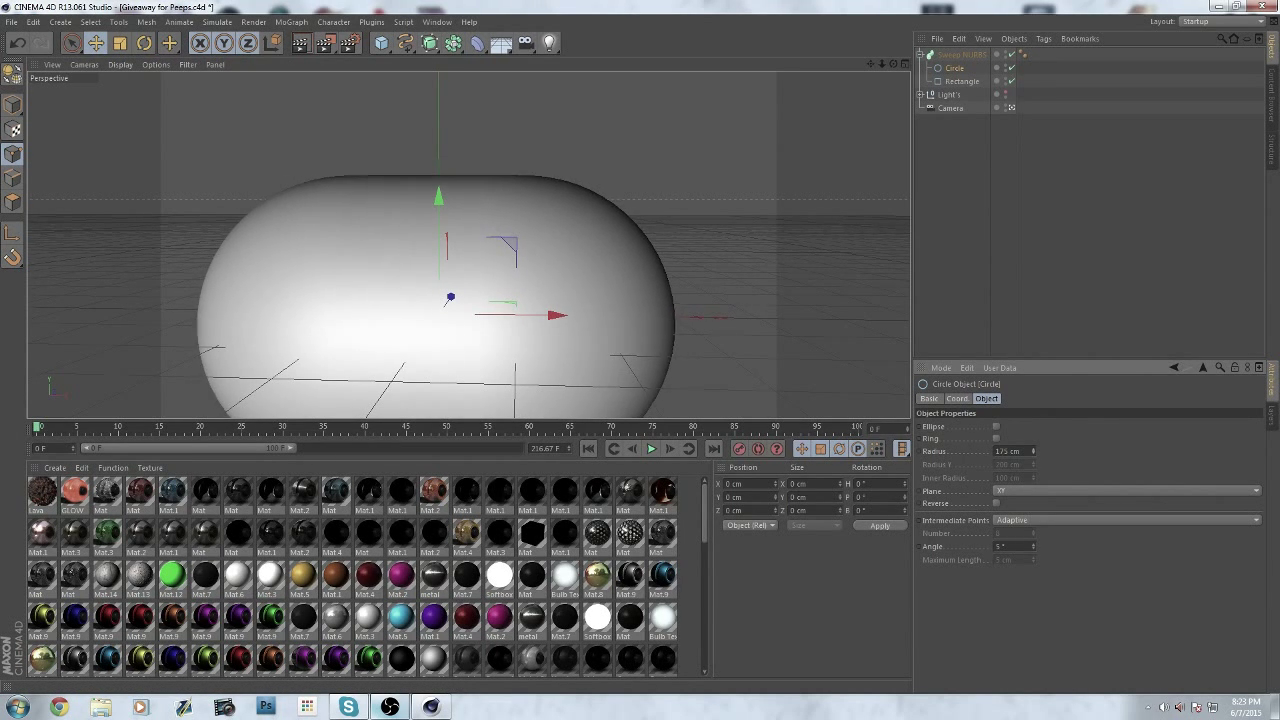
triple_click(1016, 452)
text(15)
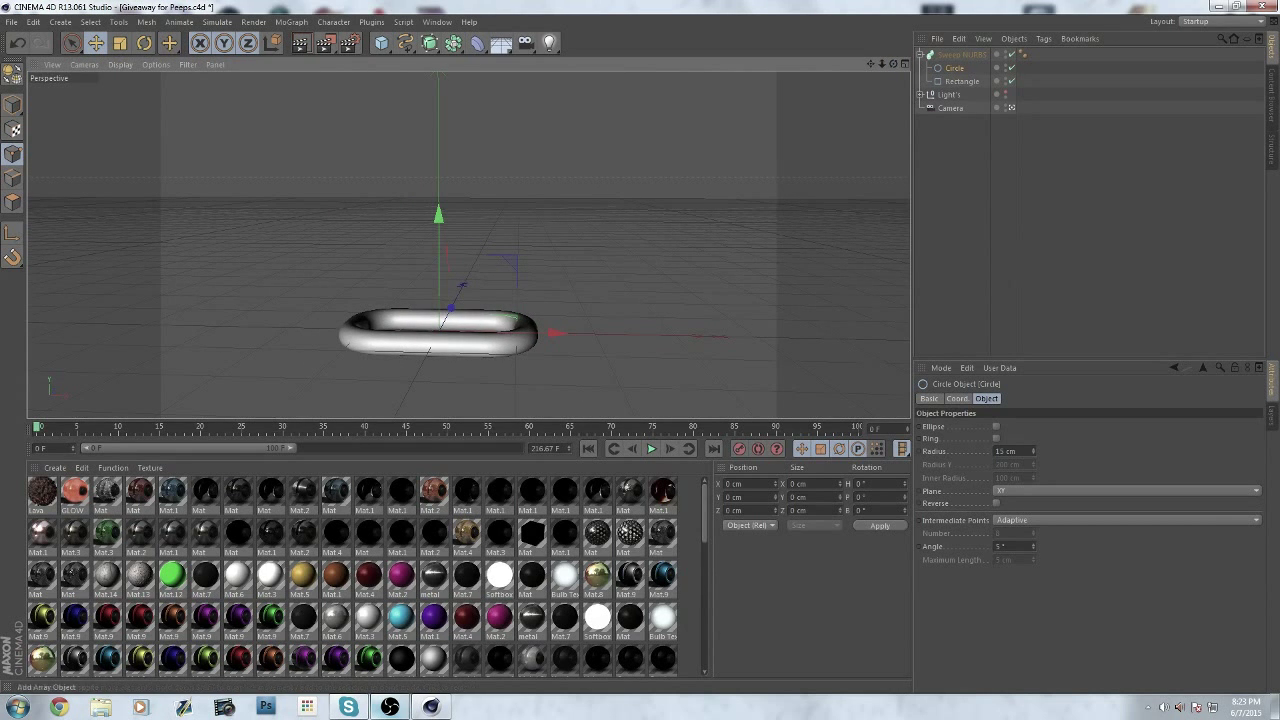
click(290, 22)
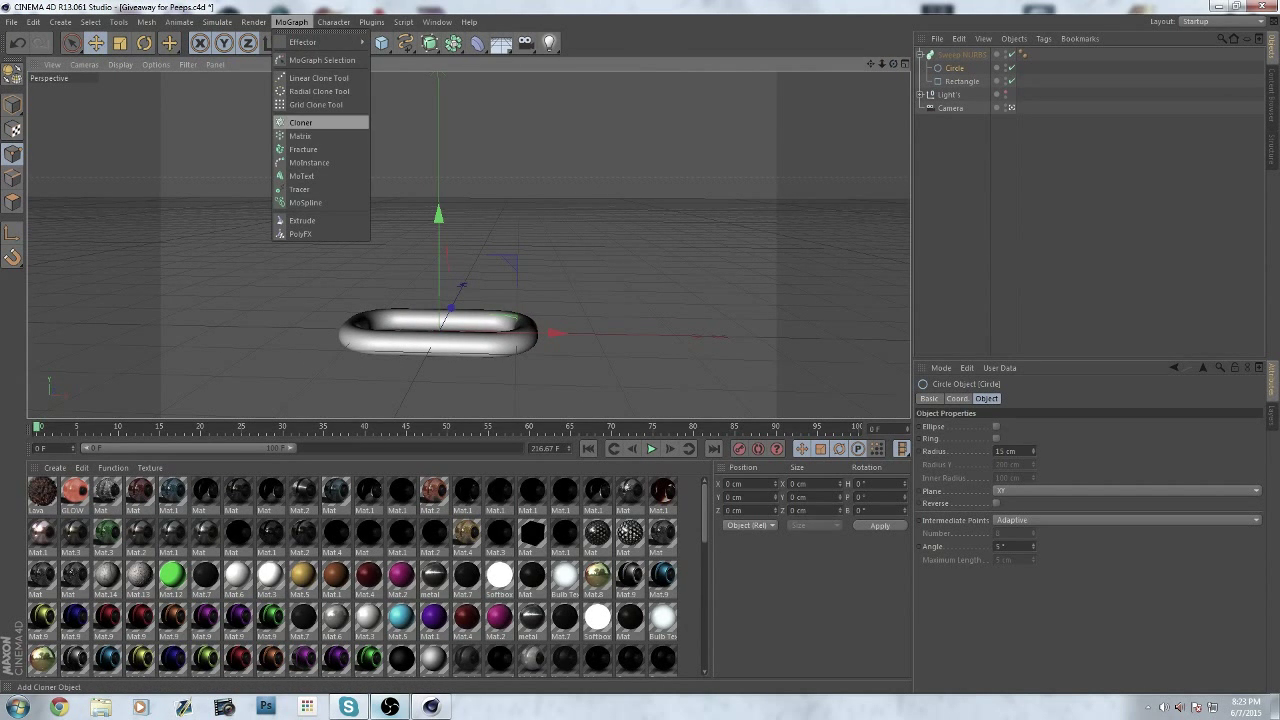
- Add a MoGraph Cloner and parent the Sweep NURBS link under it
click(300, 122)
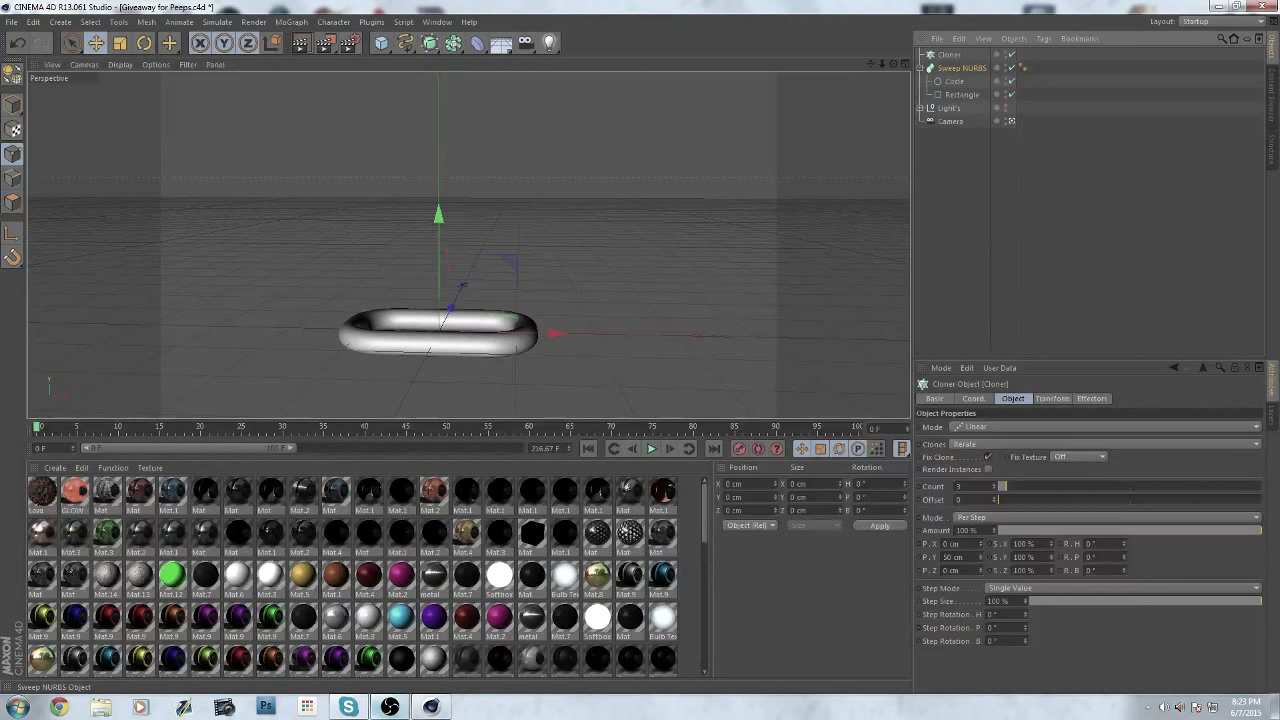
click(964, 68)
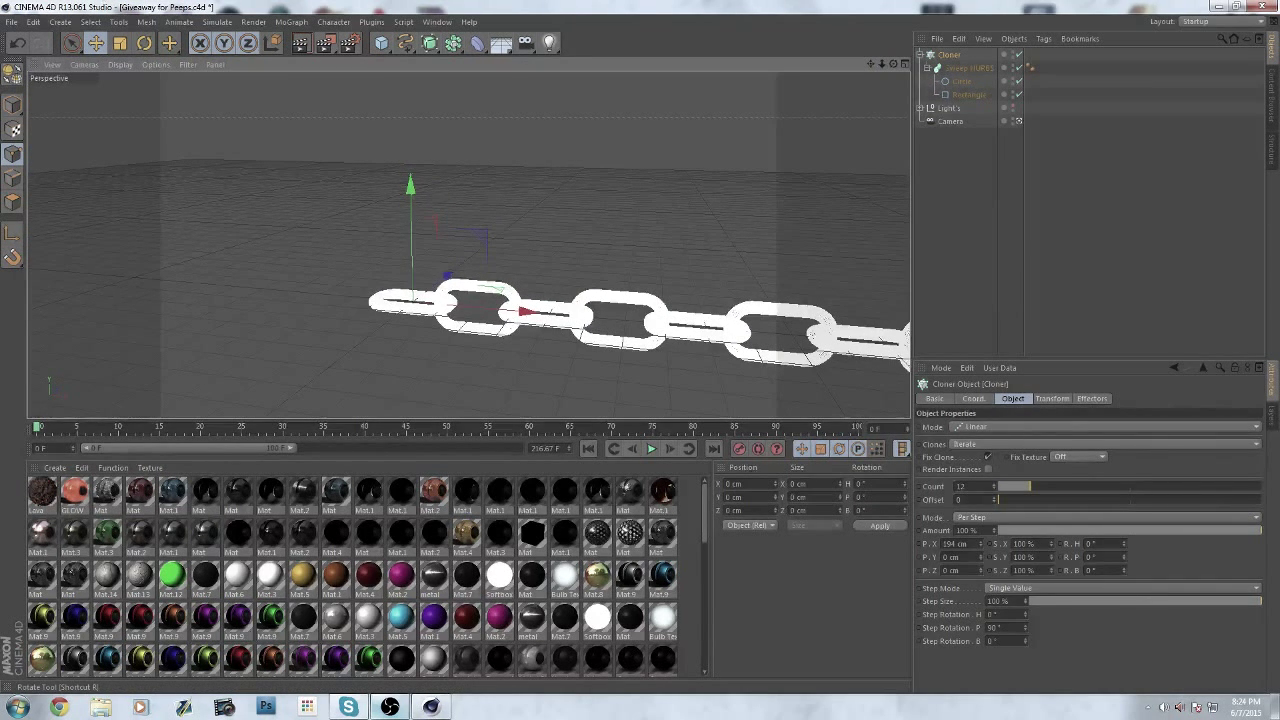
- Rotate the Cloner so the chain rises diagonally, then return to selection mode
click(170, 44)
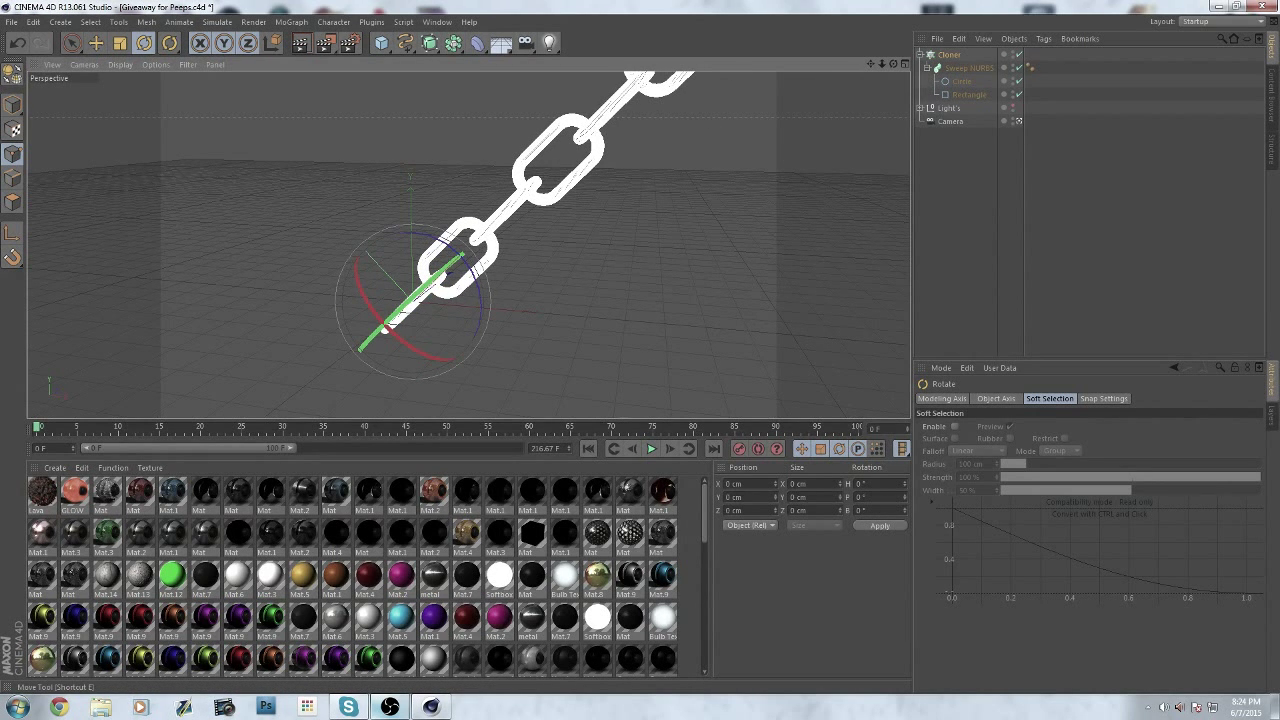
click(72, 44)
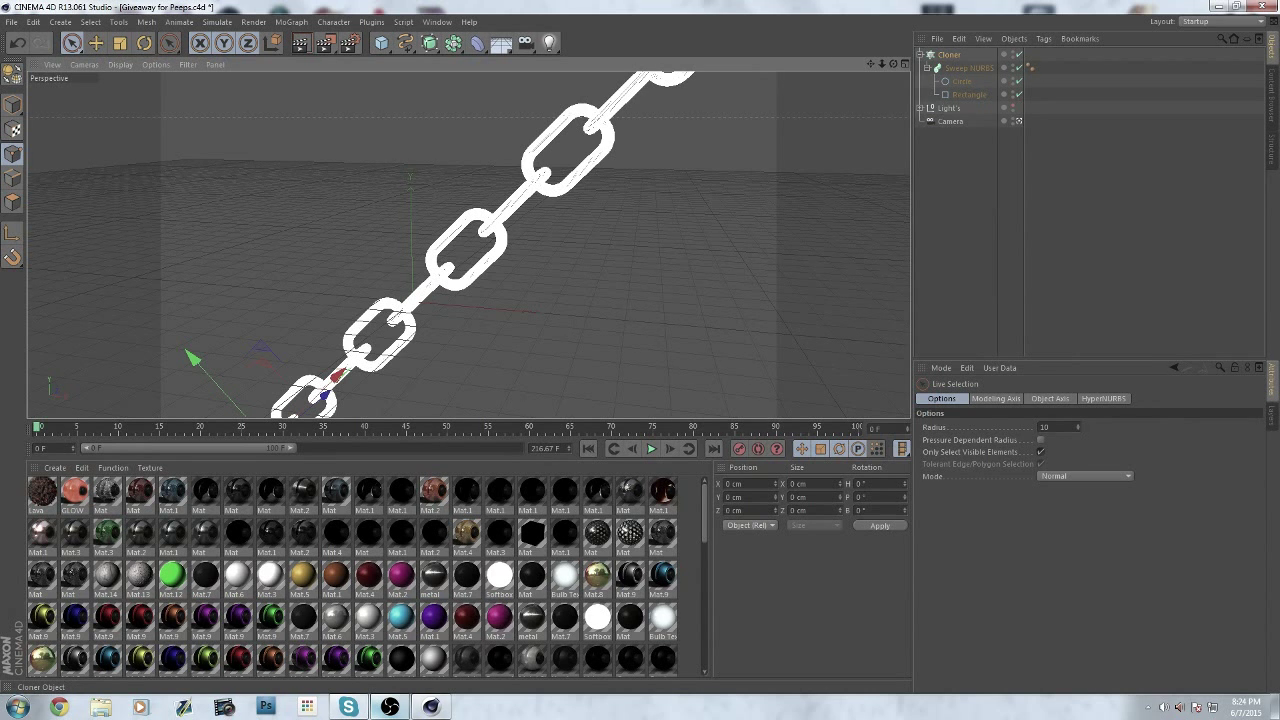
click(948, 54)
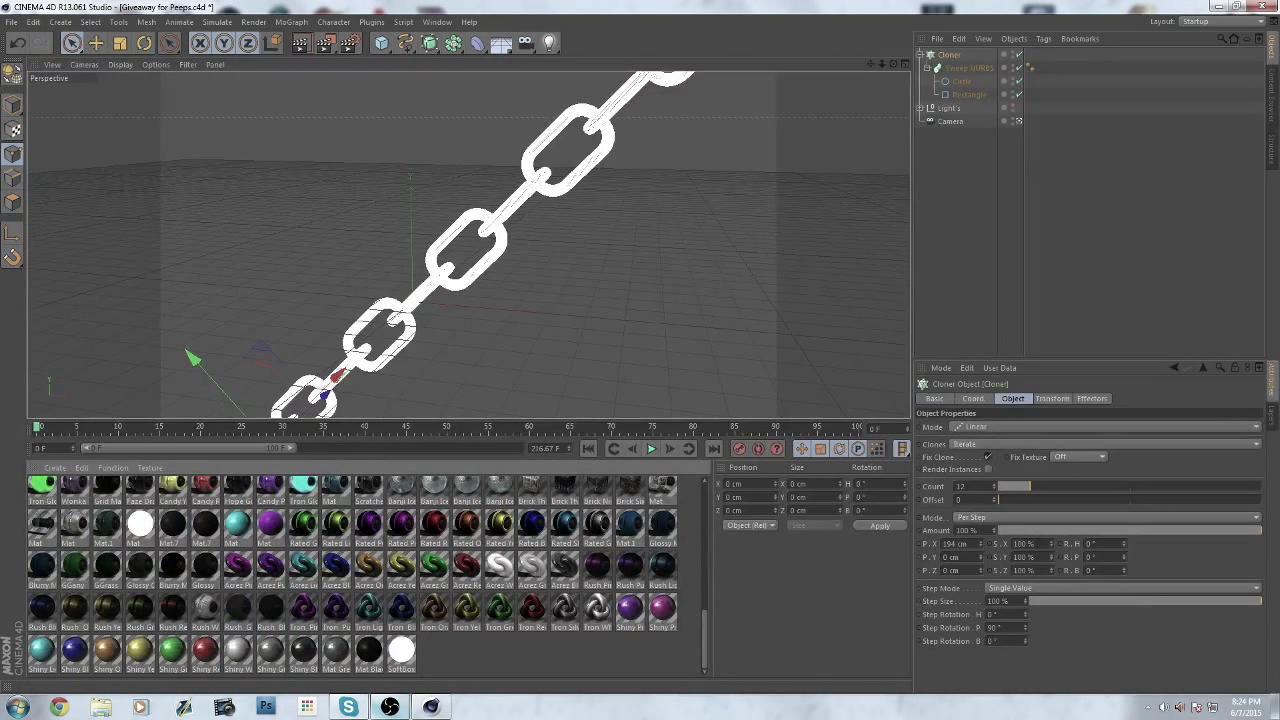